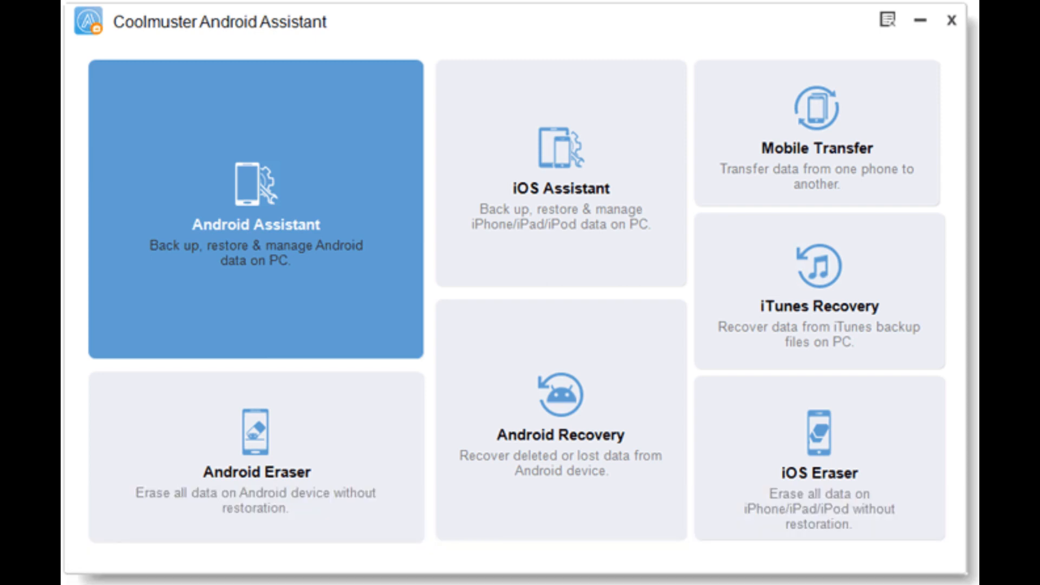
Launch Android Assistant for the Galaxy S9 and show the contact Import options (vCard, Outlook, backup).
left_click(254, 212)
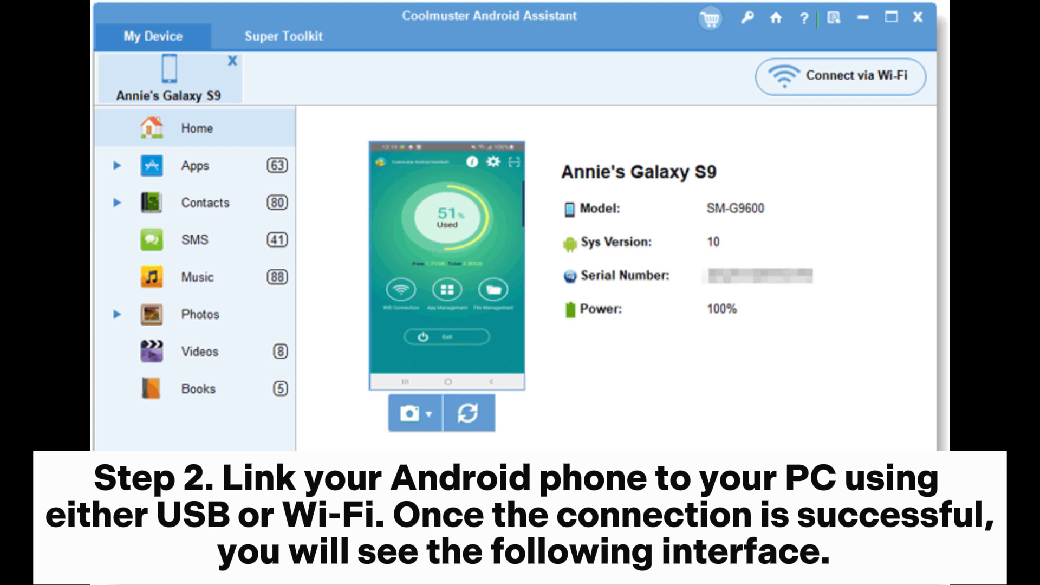
left_click(593, 119)
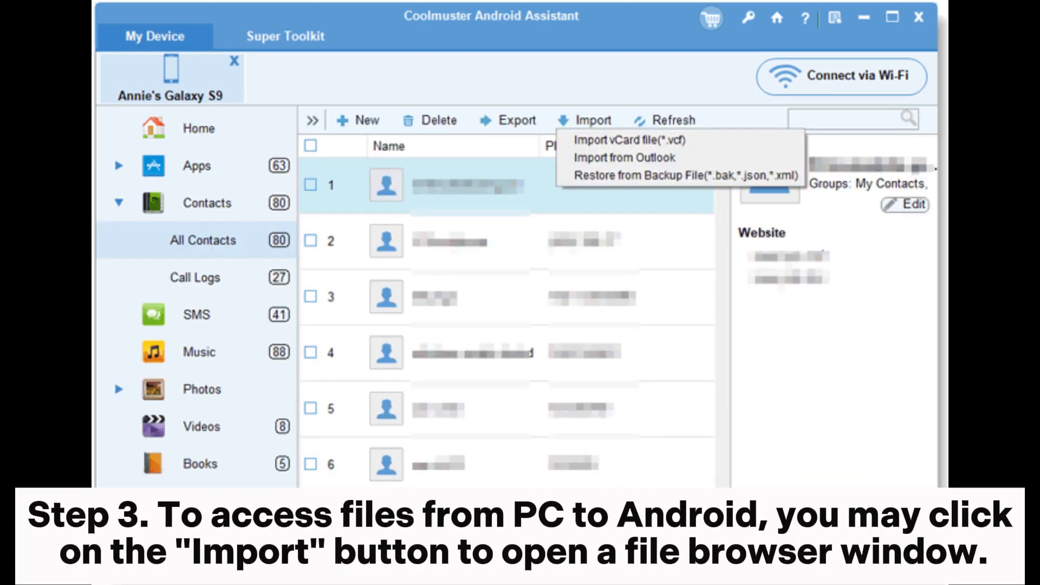